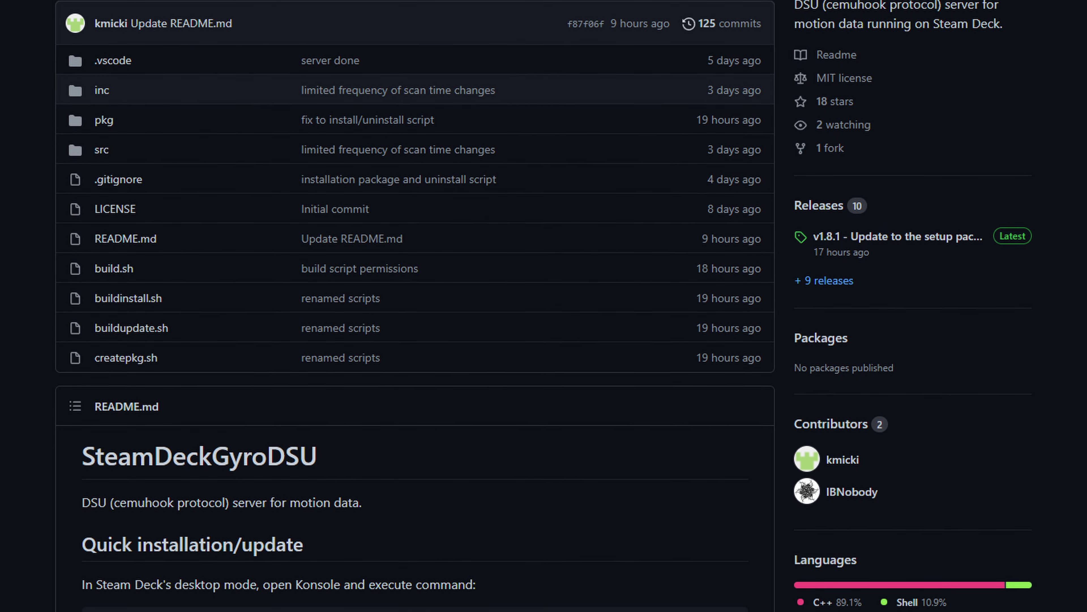
Step: Scroll the README from the quick install command through Usage to the Configuring Cemu section
scroll(down, 3)
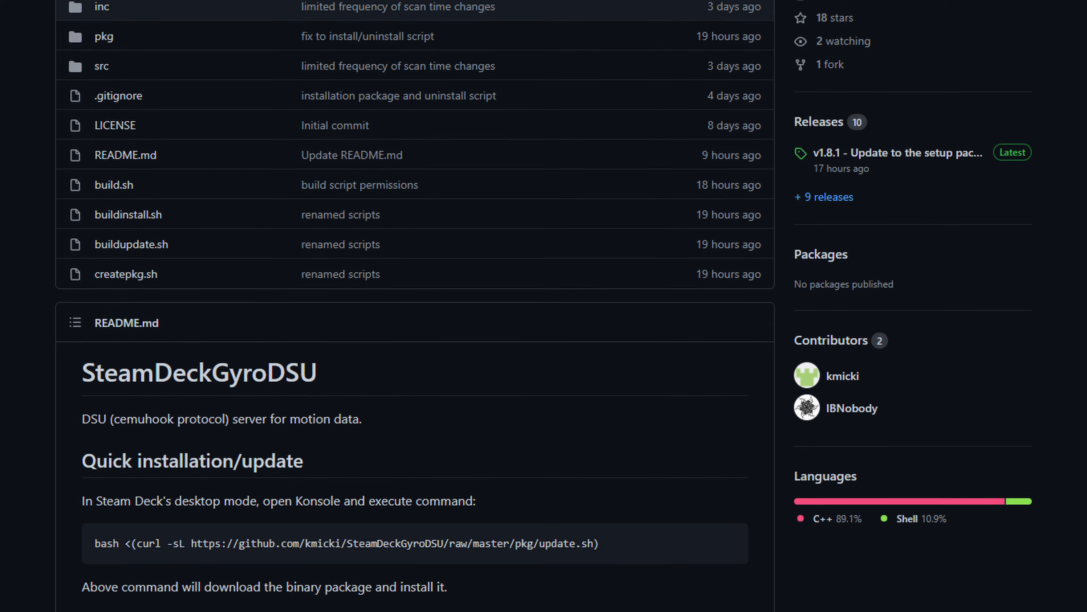
scroll(down, 3)
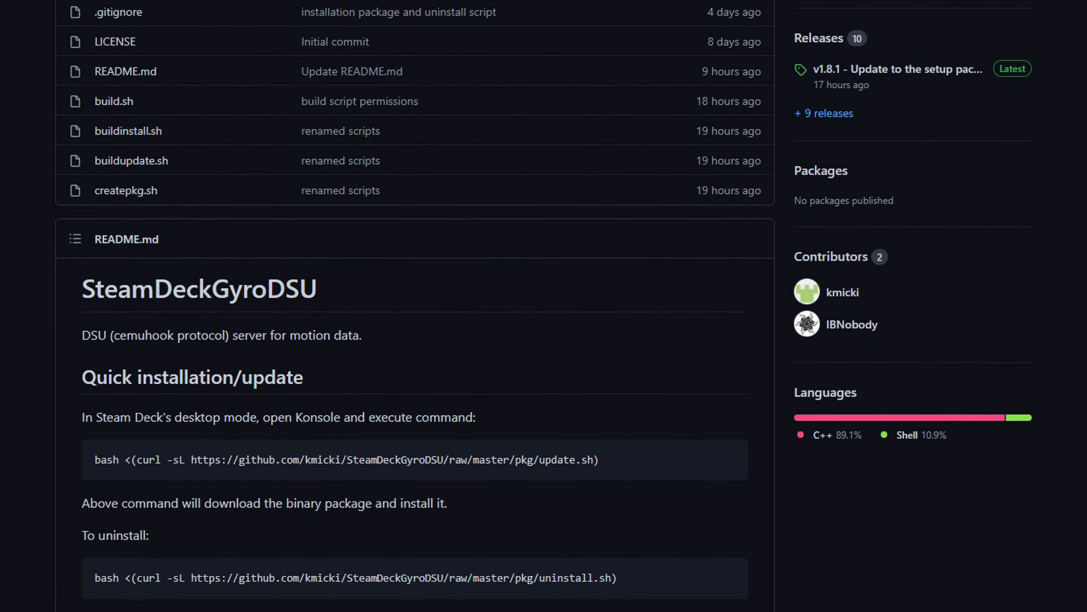
scroll(down, 3)
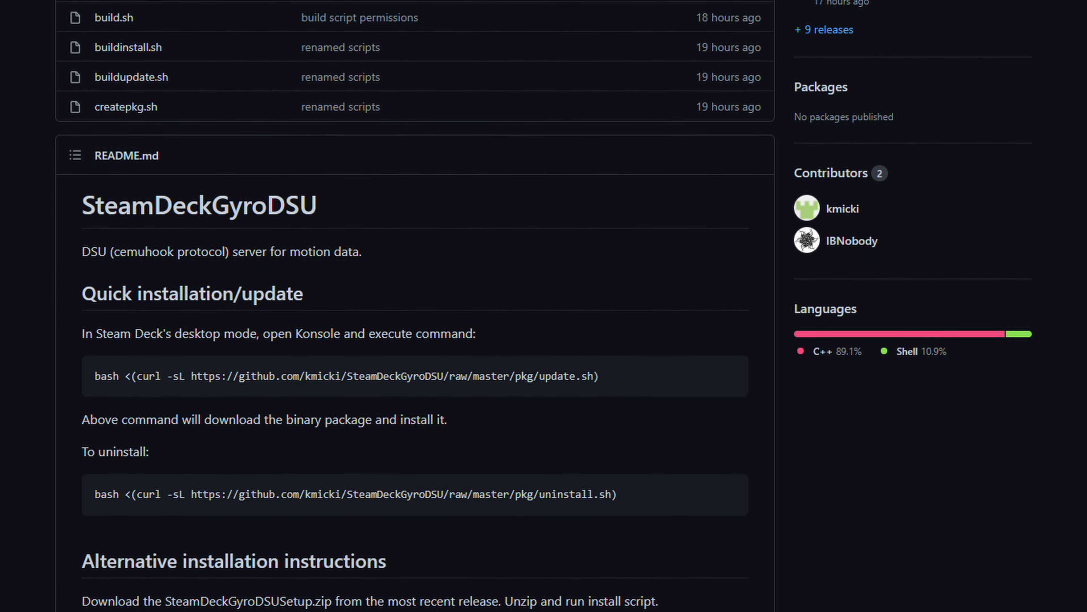
scroll(down, 3)
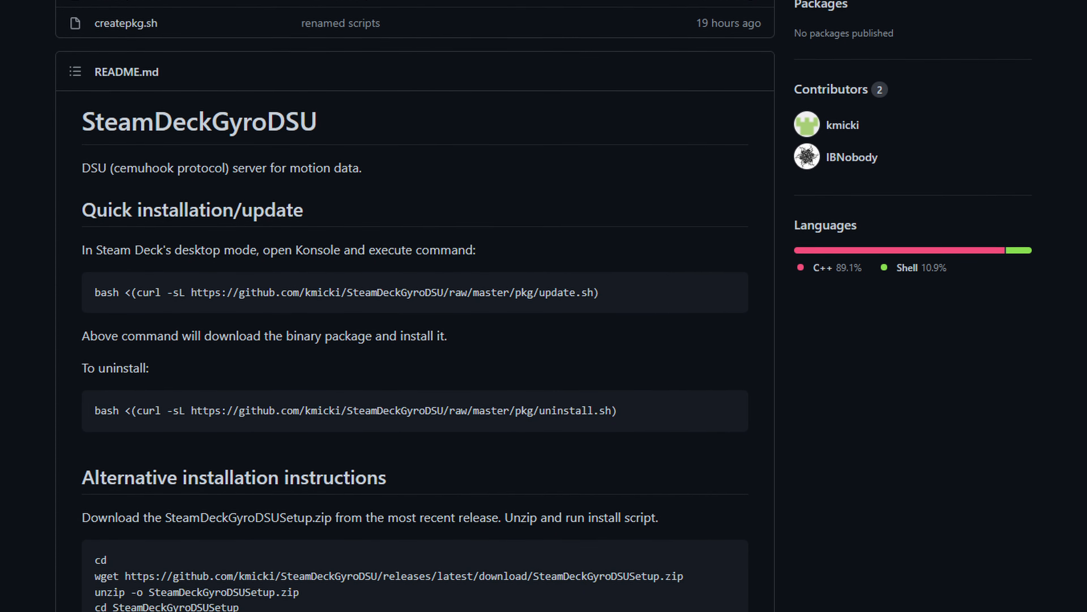
scroll(down, 3)
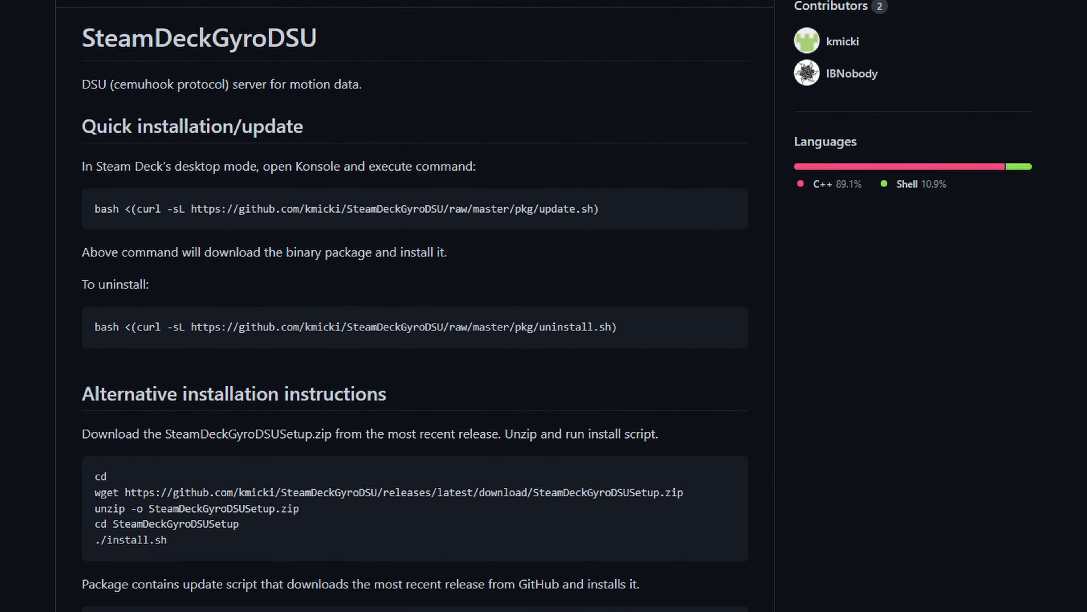
scroll(down, 3)
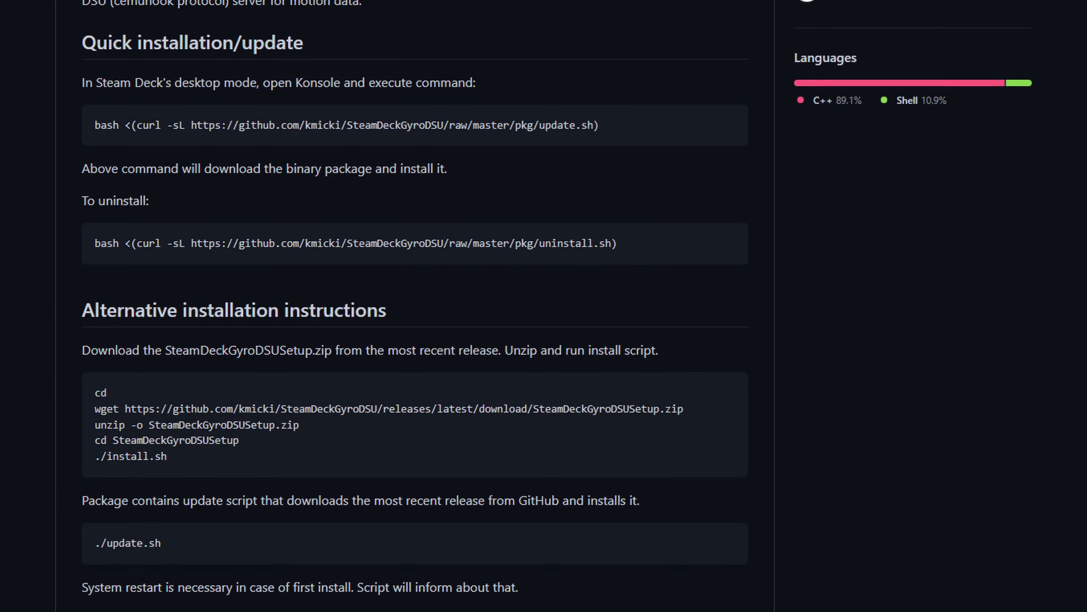
scroll(down, 3)
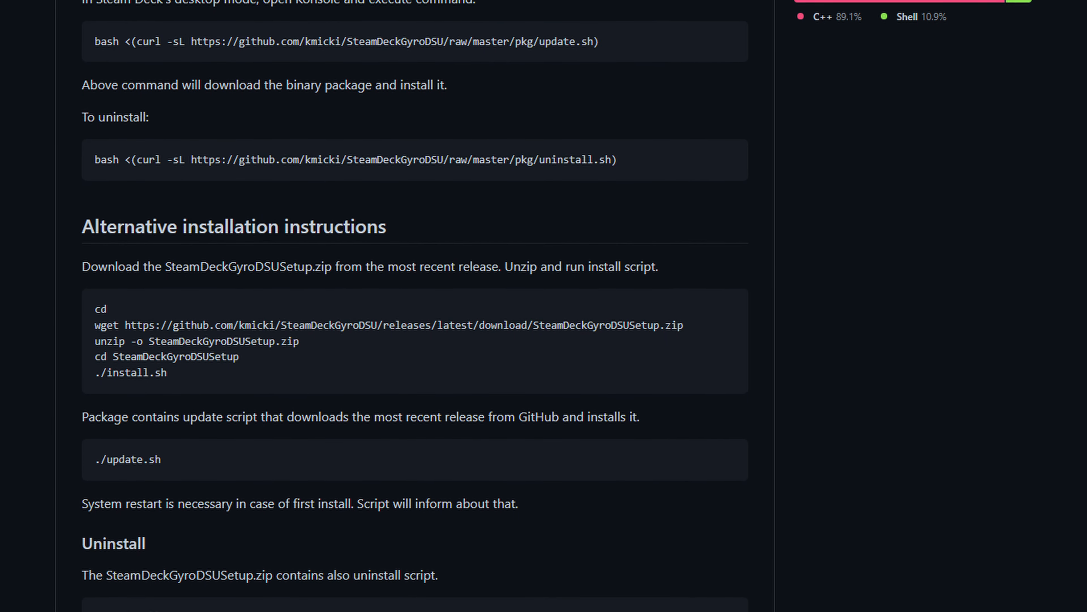
scroll(down, 3)
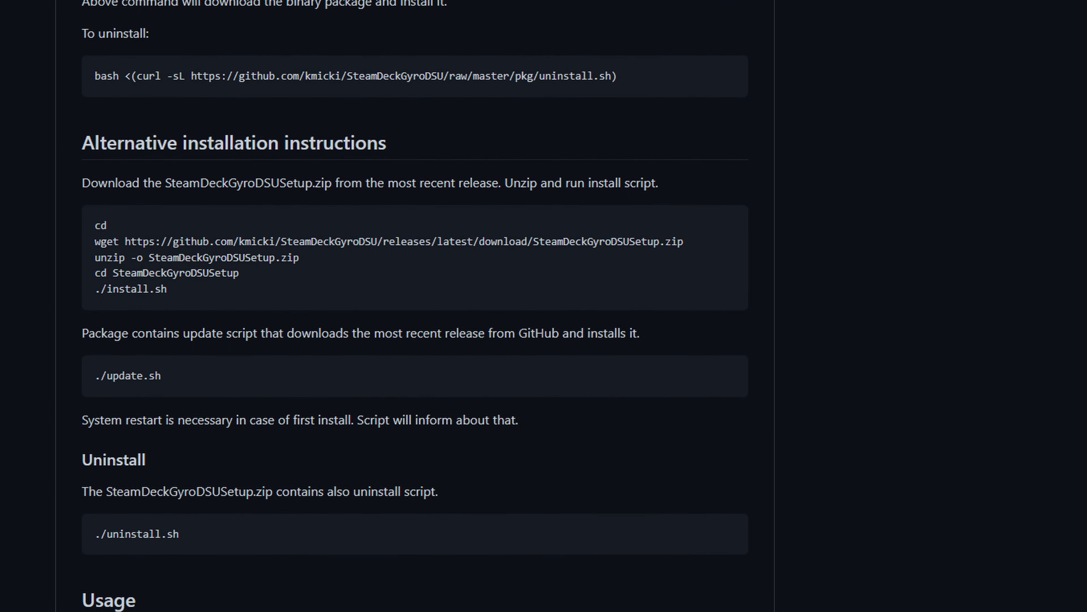
scroll(down, 3)
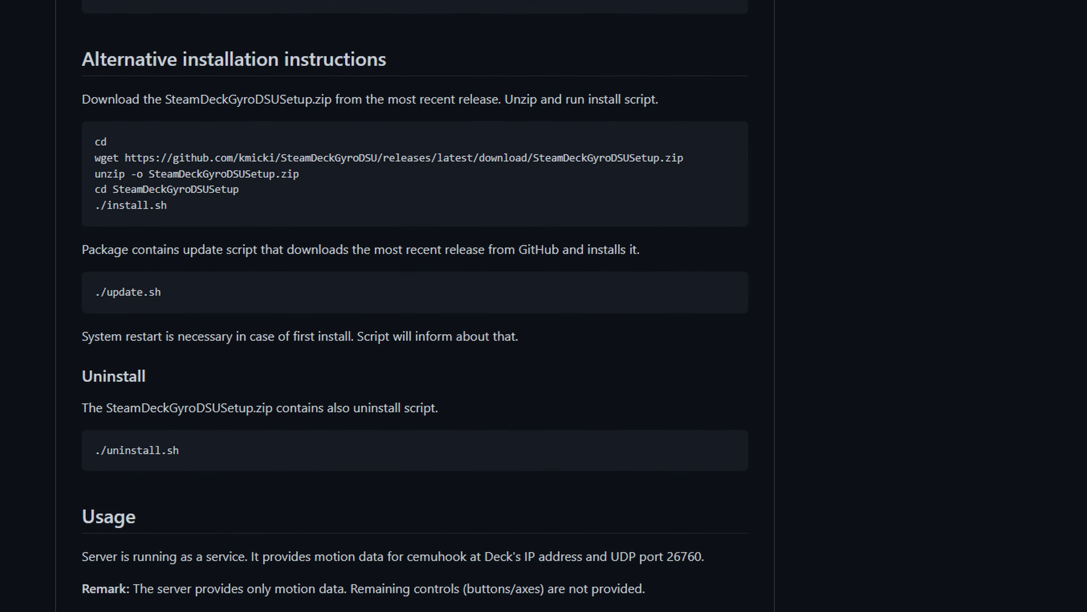
scroll(down, 3)
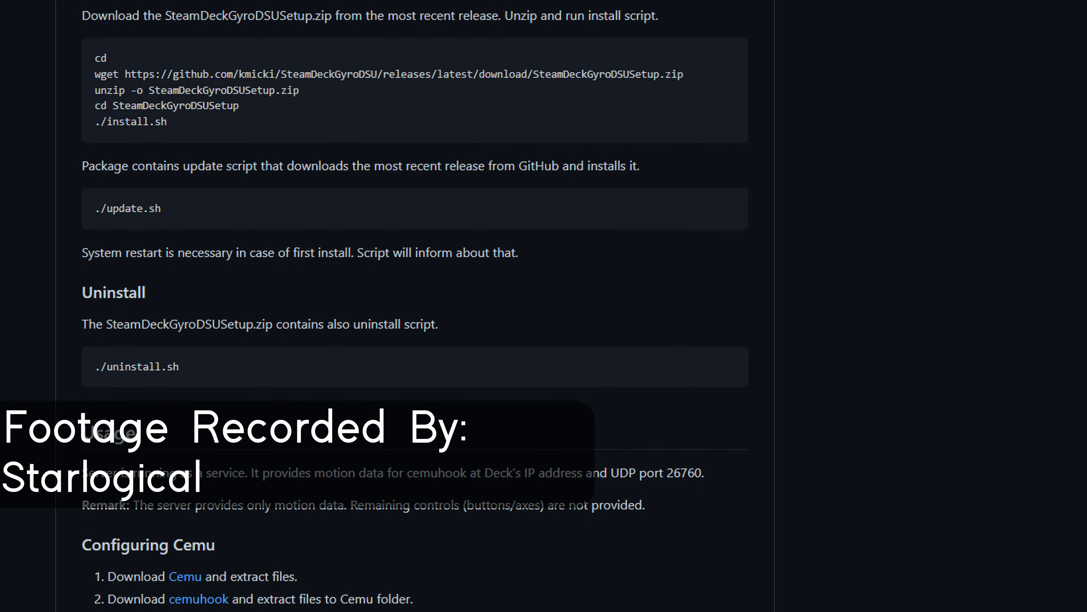
scroll(down, 3)
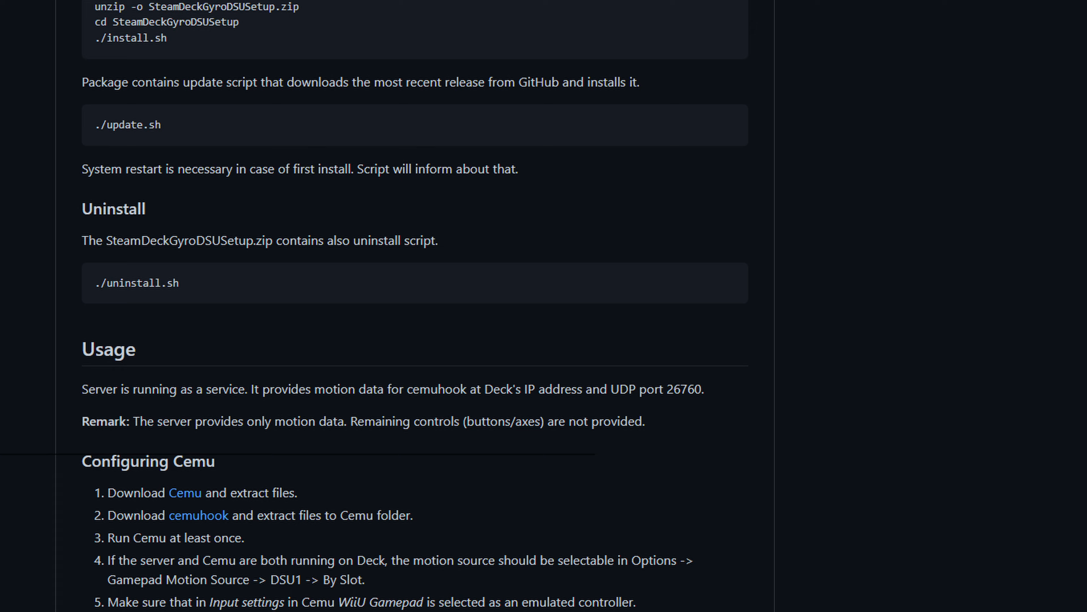
scroll(down, 3)
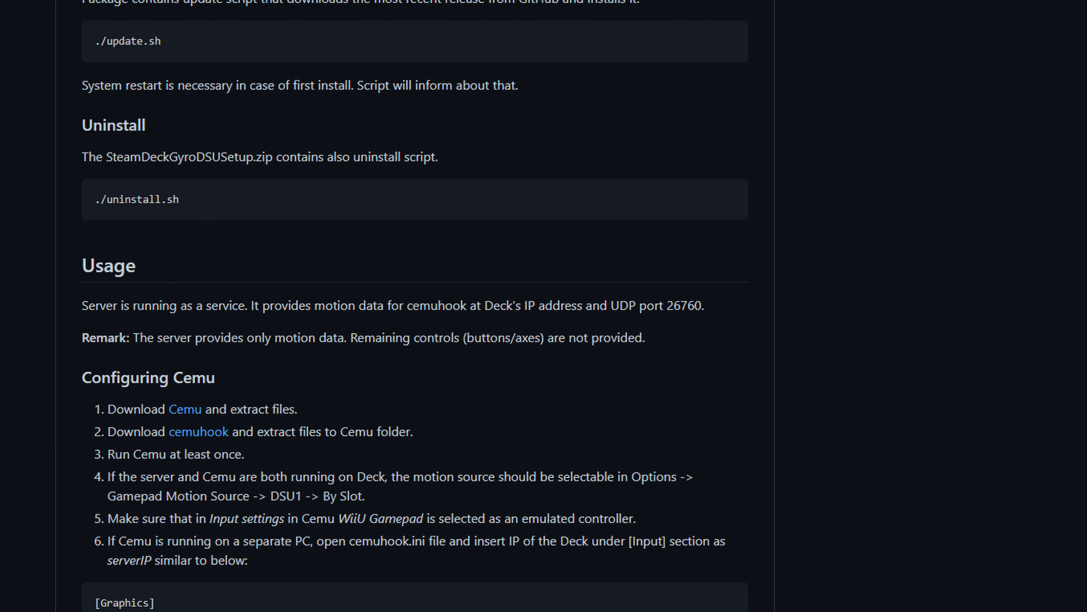
scroll(down, 3)
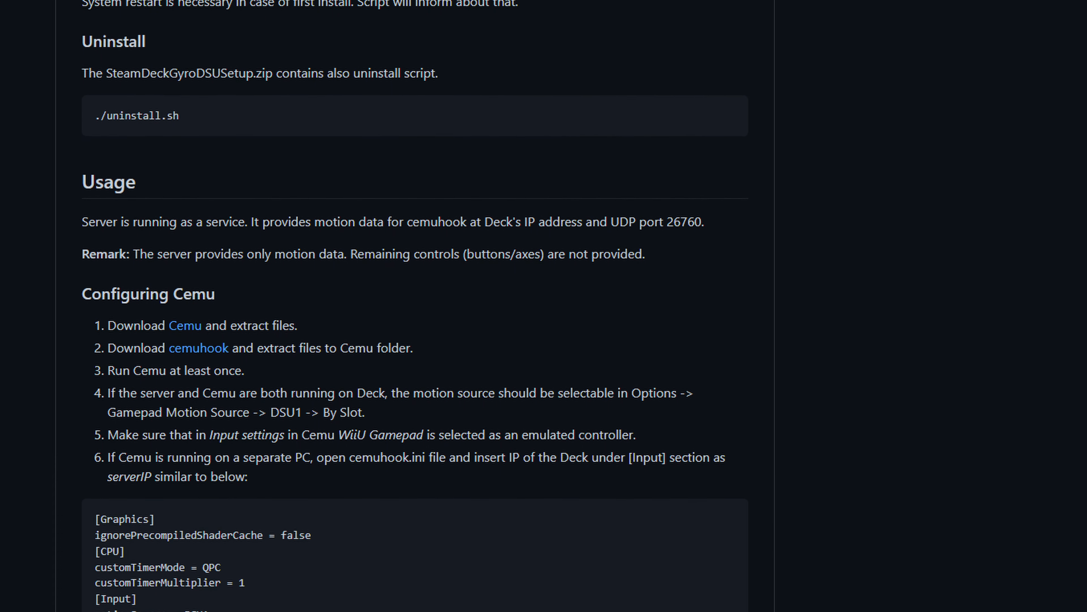
scroll(down, 3)
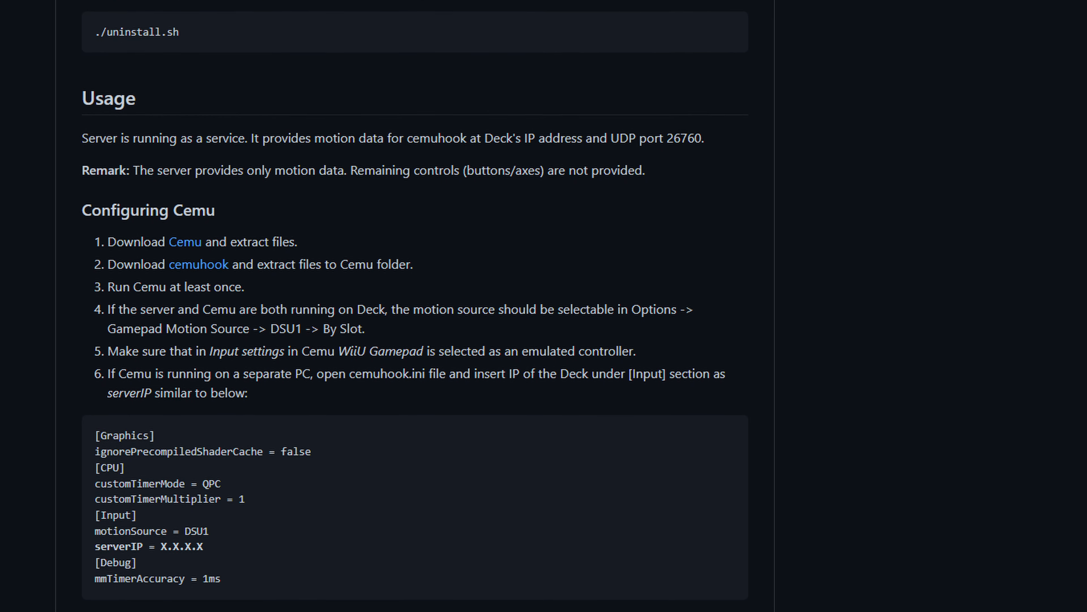
scroll(down, 3)
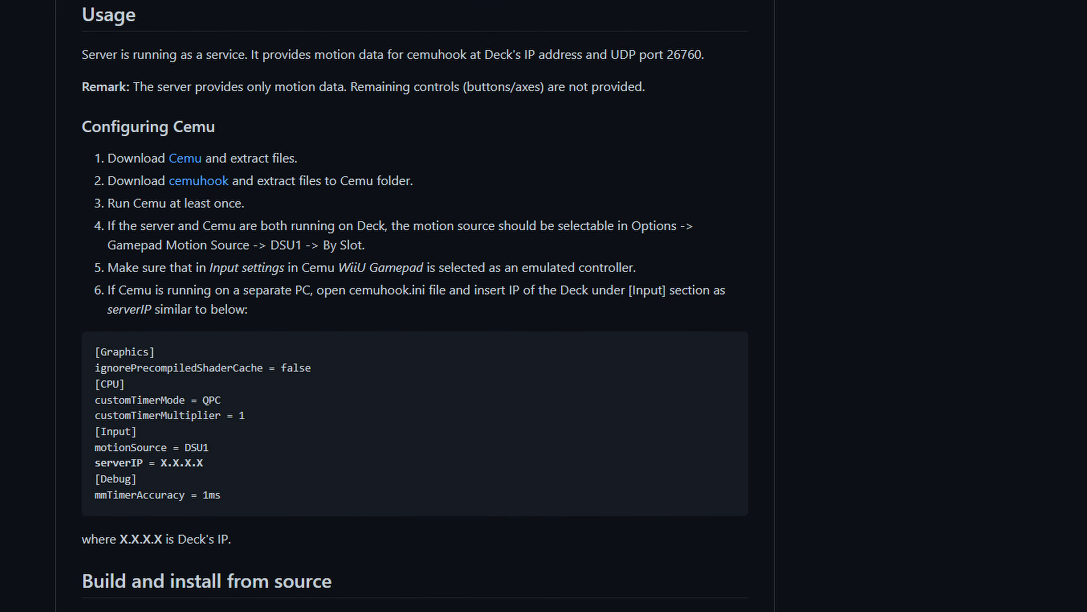
scroll(down, 3)
text(konso)
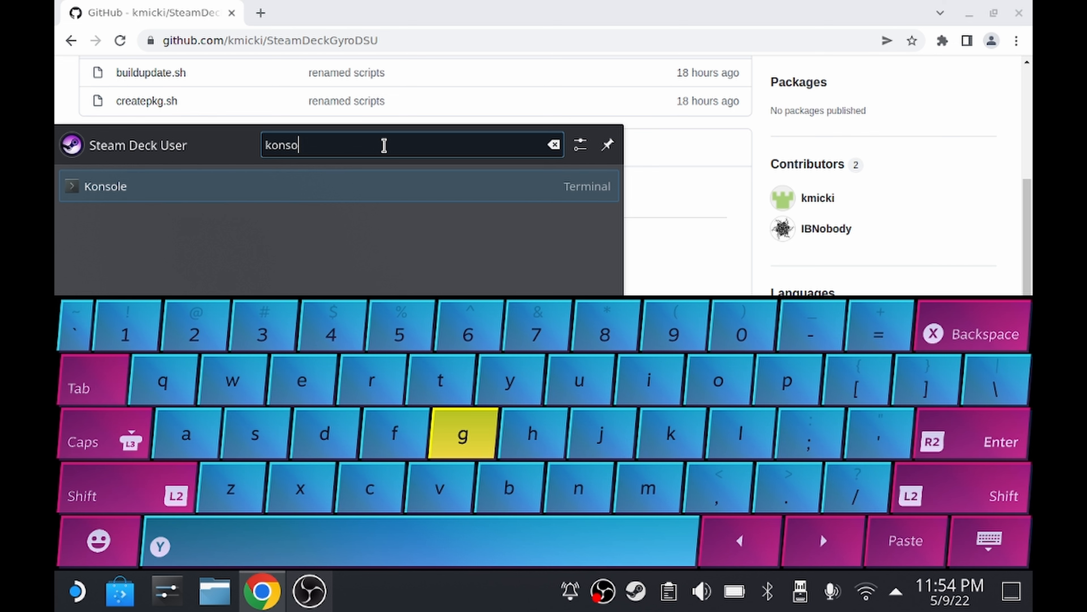
Step: Launch Konsole and paste the 'bash <(curl ... update.sh)' install command to run it
click(105, 186)
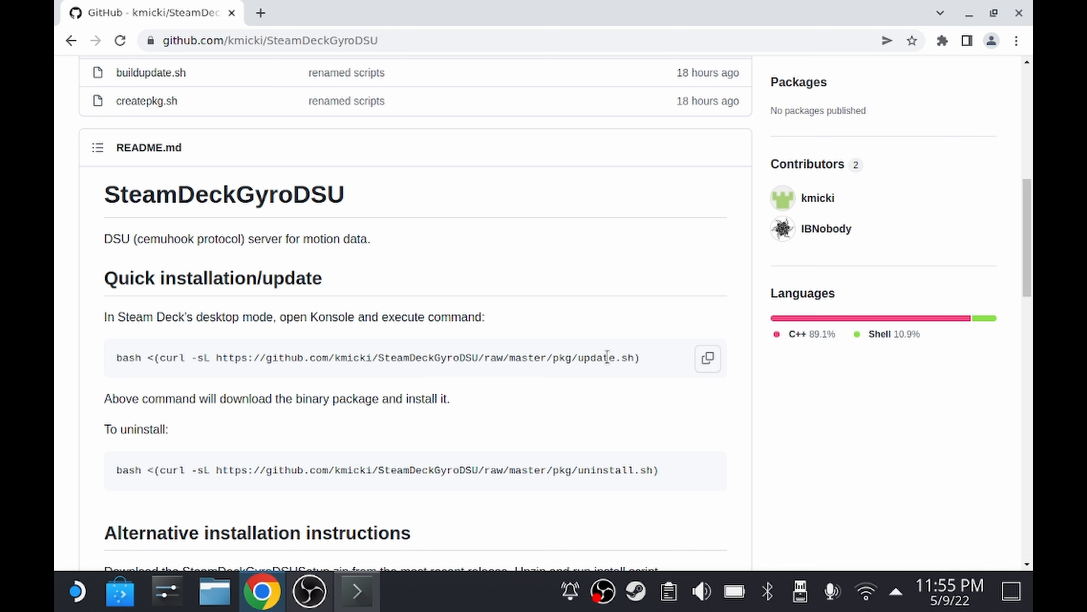
mouse_move(415, 536)
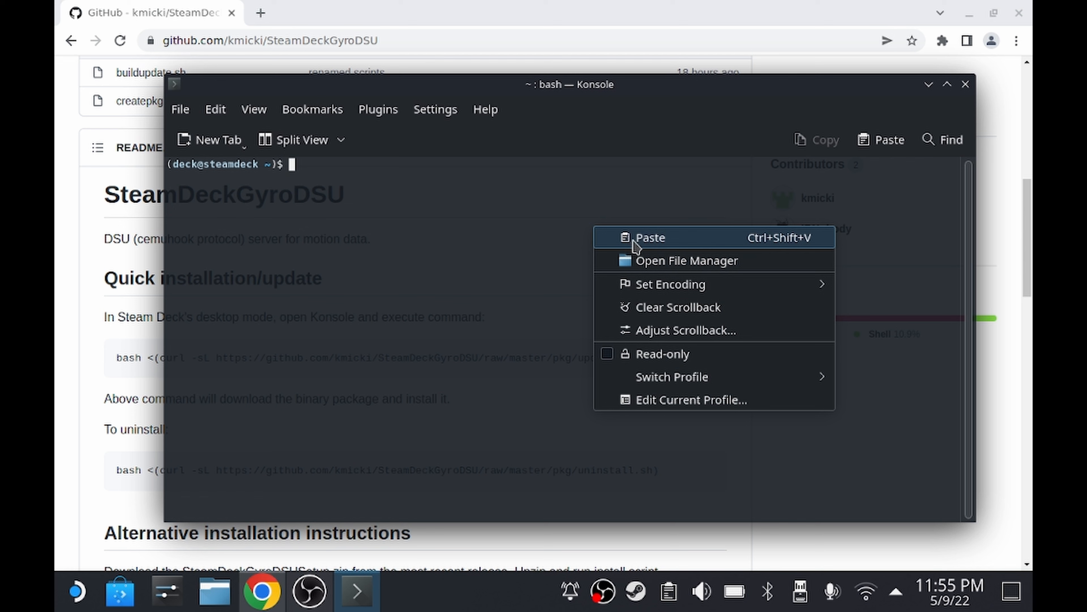
click(651, 238)
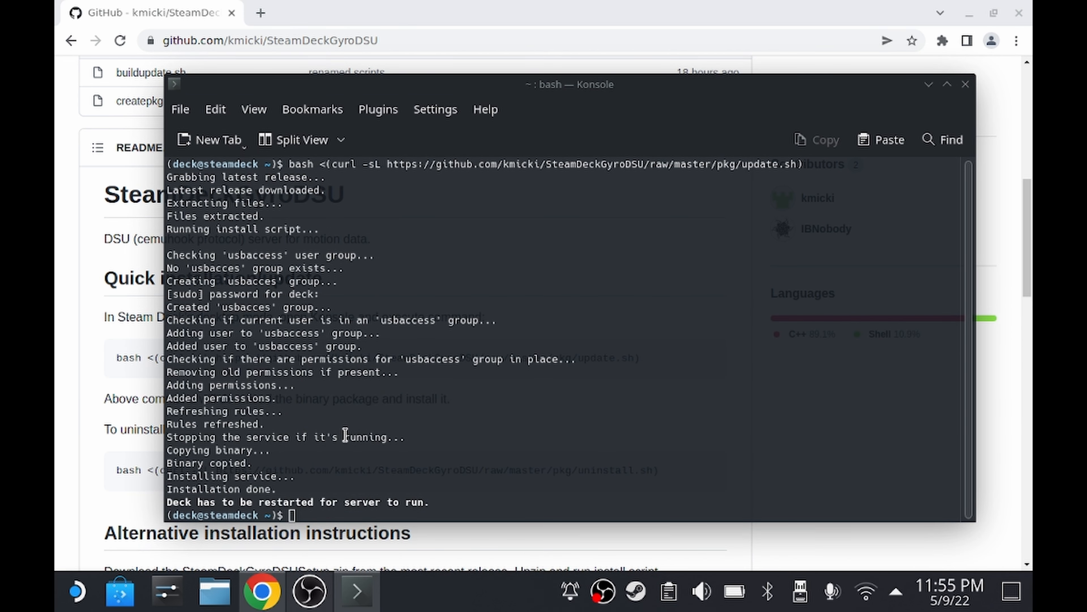
mouse_move(541, 213)
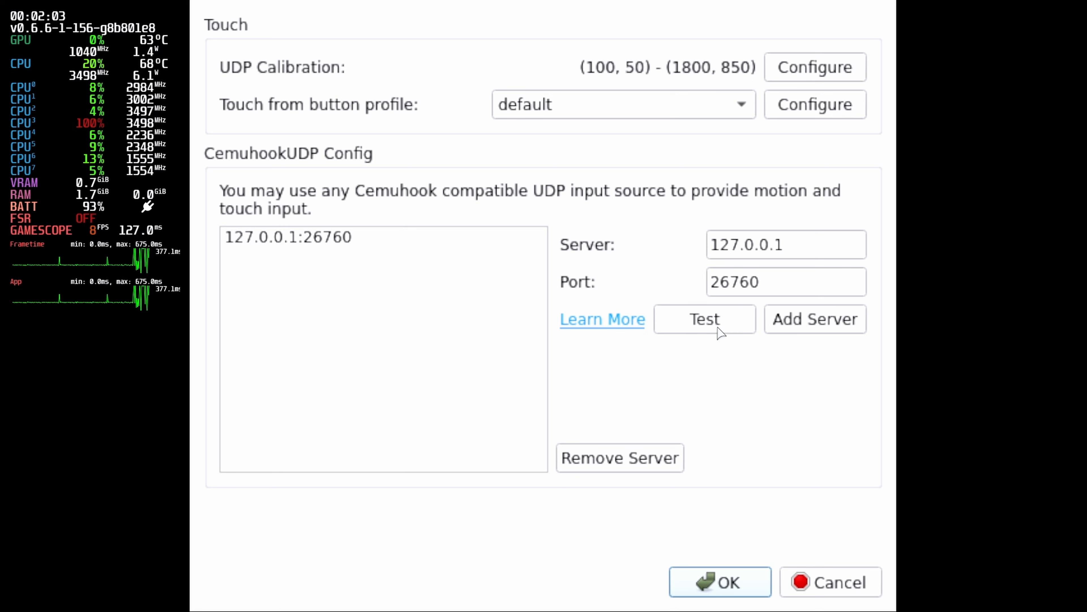
Step: Test the CemuhookUDP server at 127.0.0.1:26760 and dismiss the success message
click(706, 319)
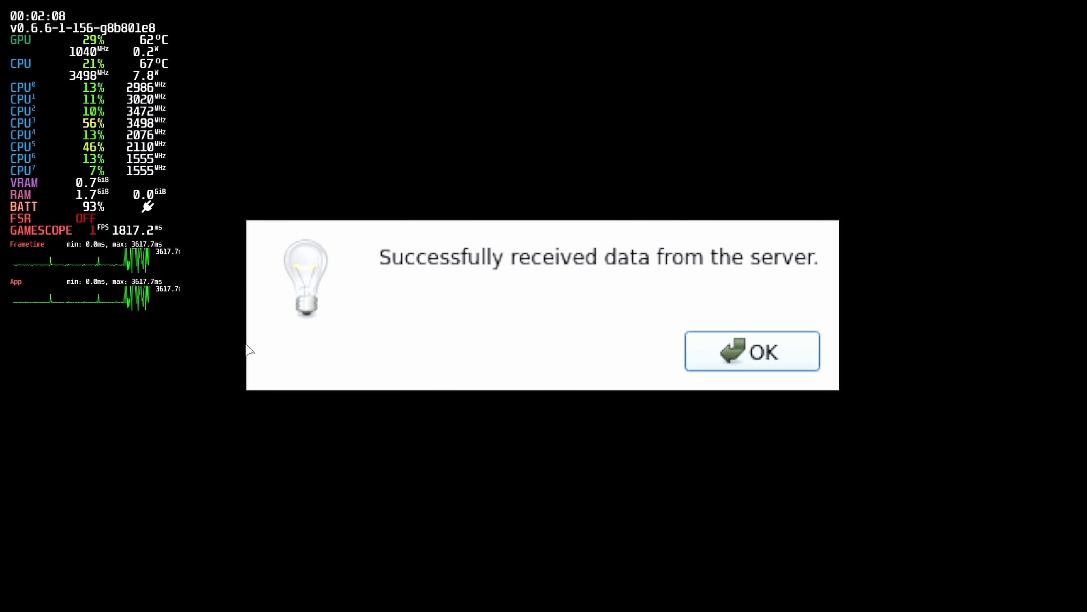
click(751, 352)
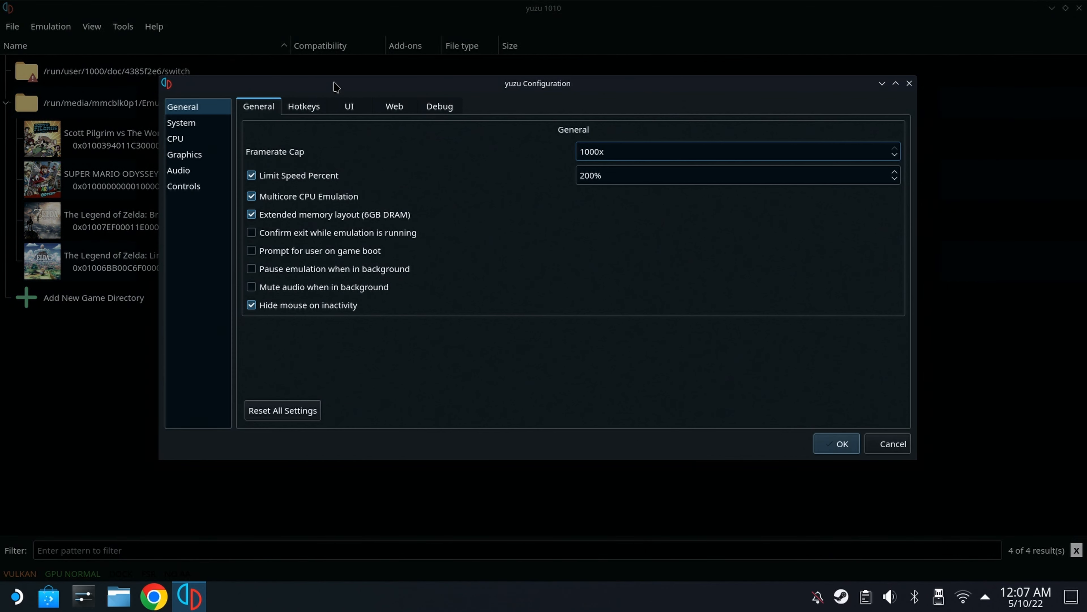
Step: Set Player 1's Motion 1 source to cemuhook in Controls and confirm with OK
click(897, 84)
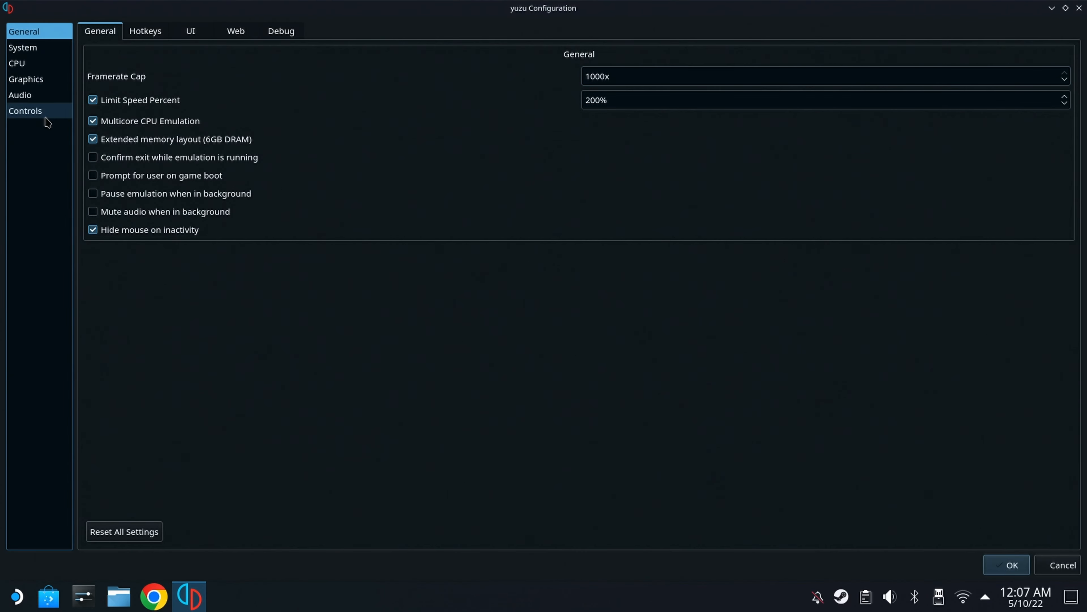
click(26, 111)
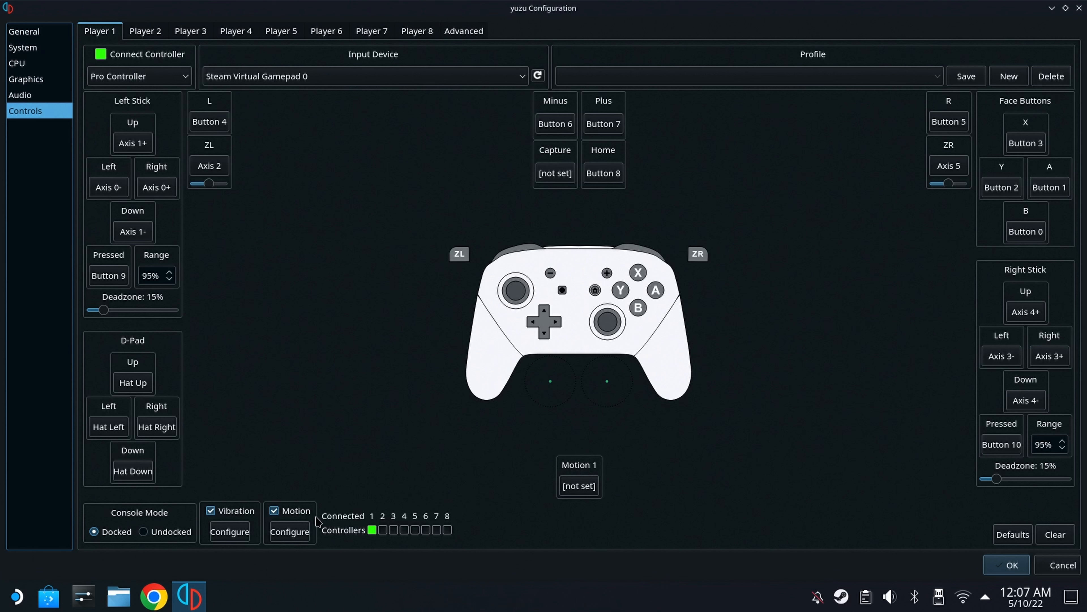
click(579, 486)
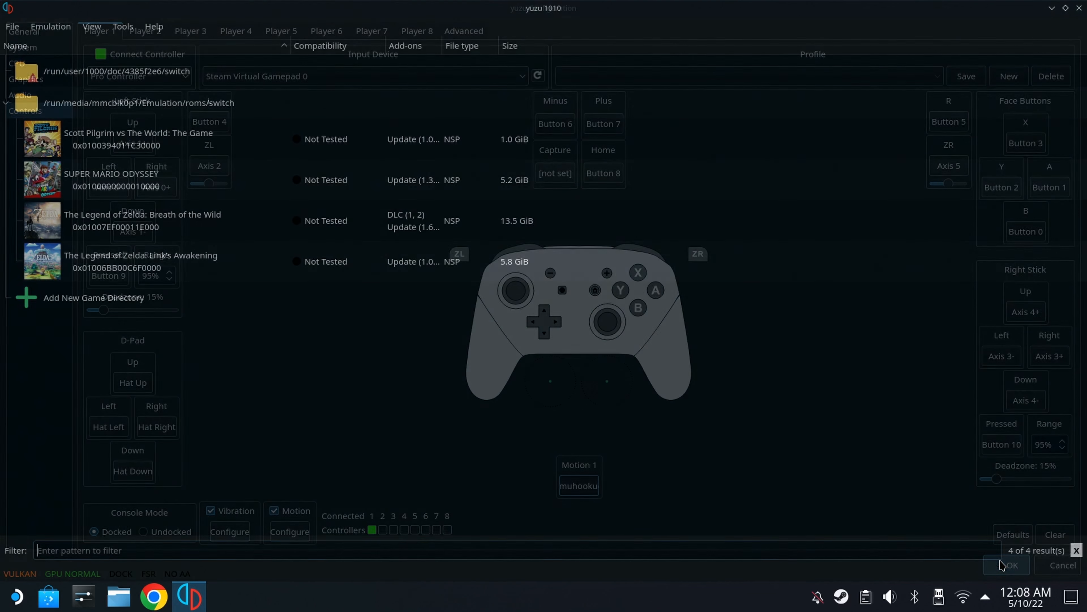
click(1011, 565)
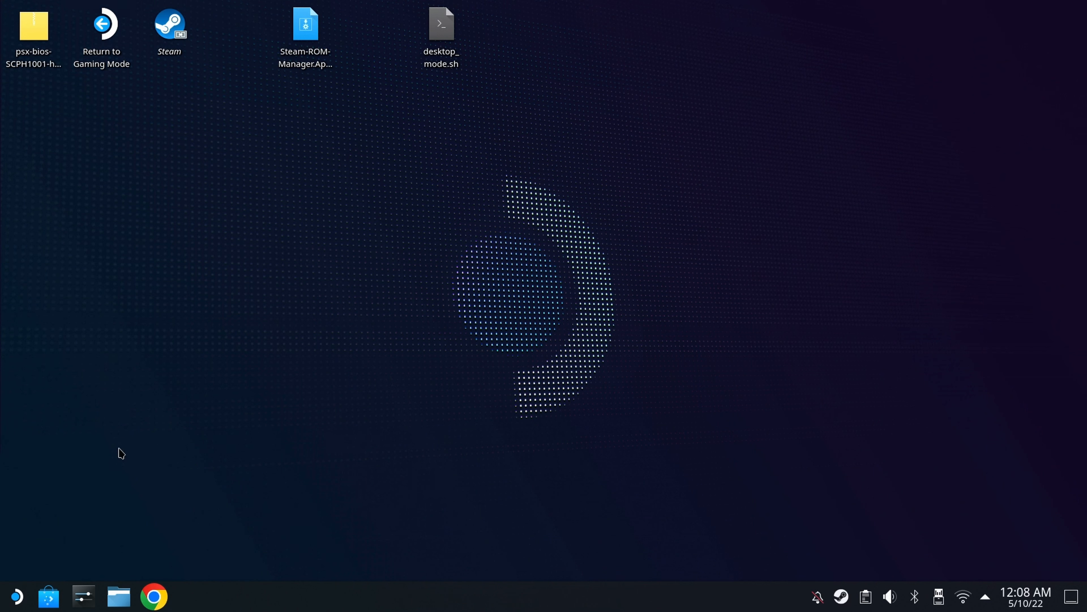
Step: Show the launcher's Games category scrolled down to the yuzu Switch Emulator entry
click(16, 597)
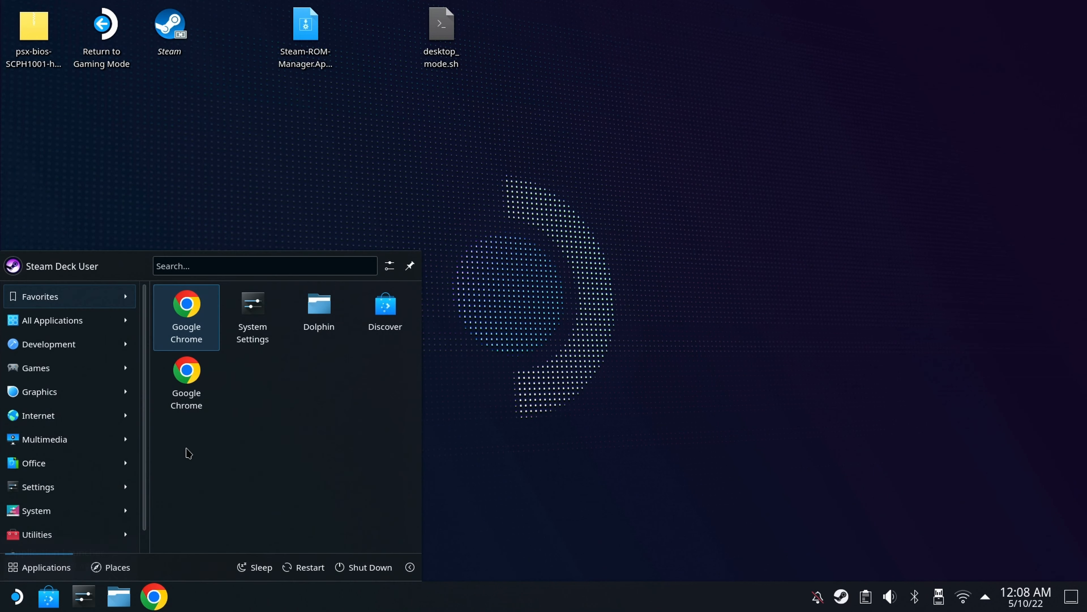
click(35, 368)
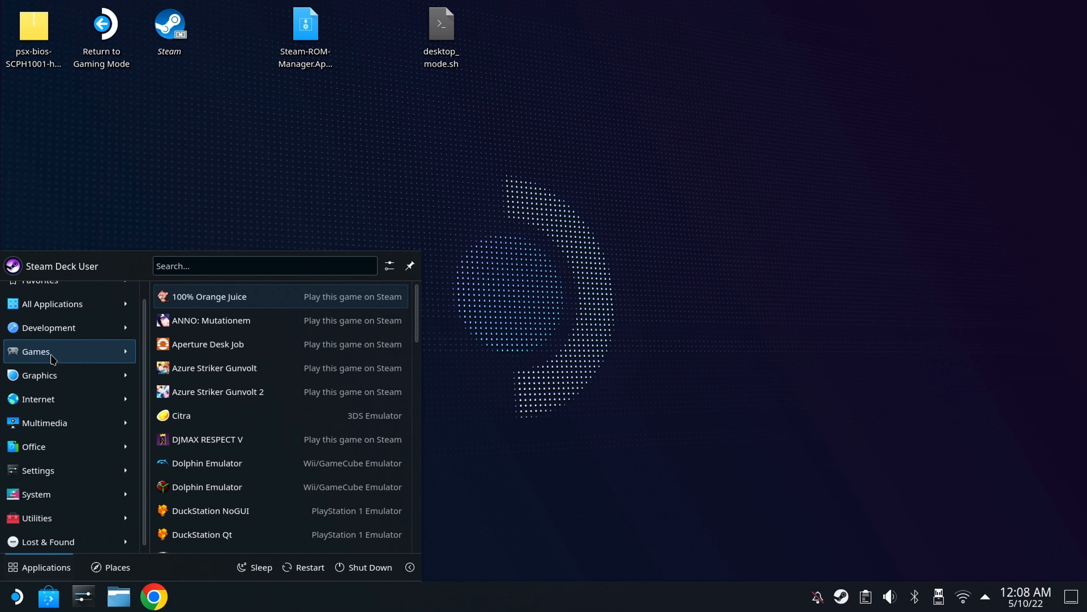
scroll(down, 3)
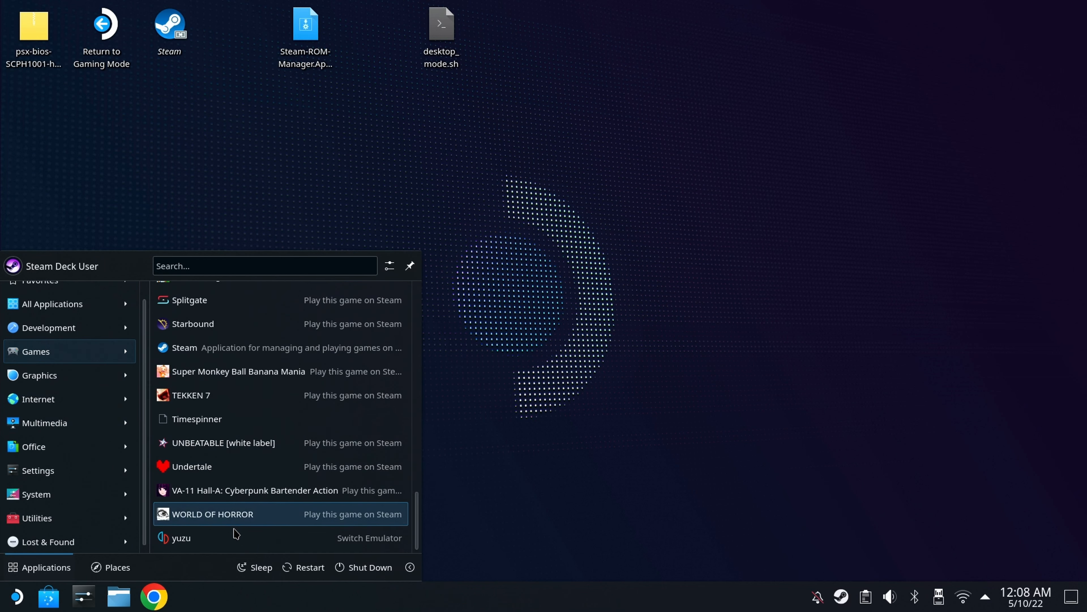